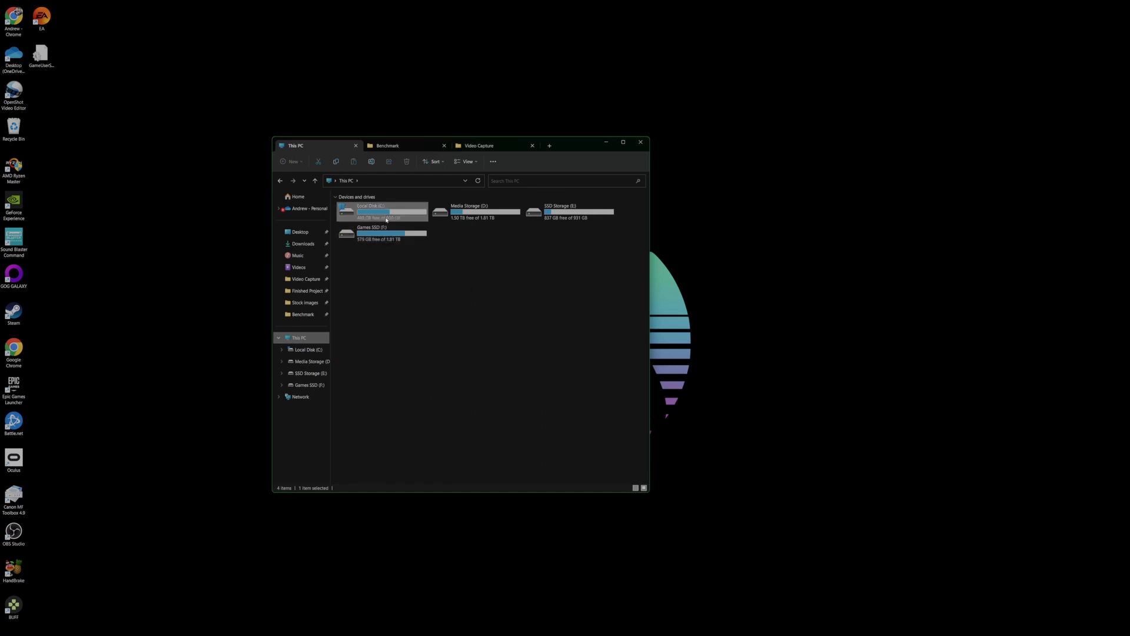
Navigate into C: > Users > the personal user folder > AppData > Local
double_click(369, 212)
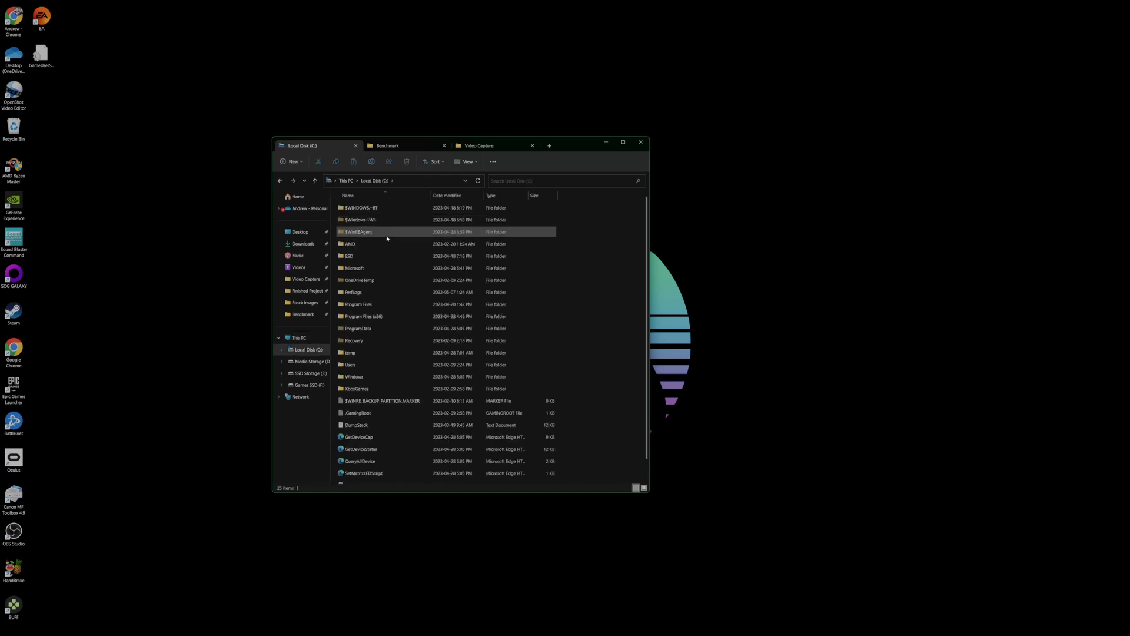
left_click(350, 352)
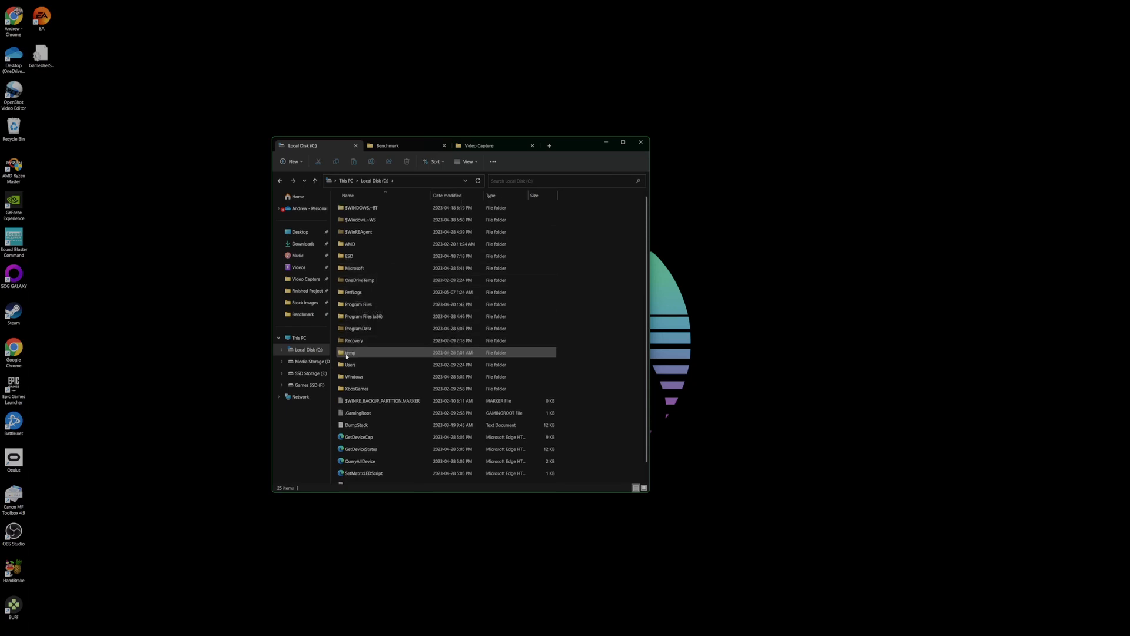
double_click(351, 364)
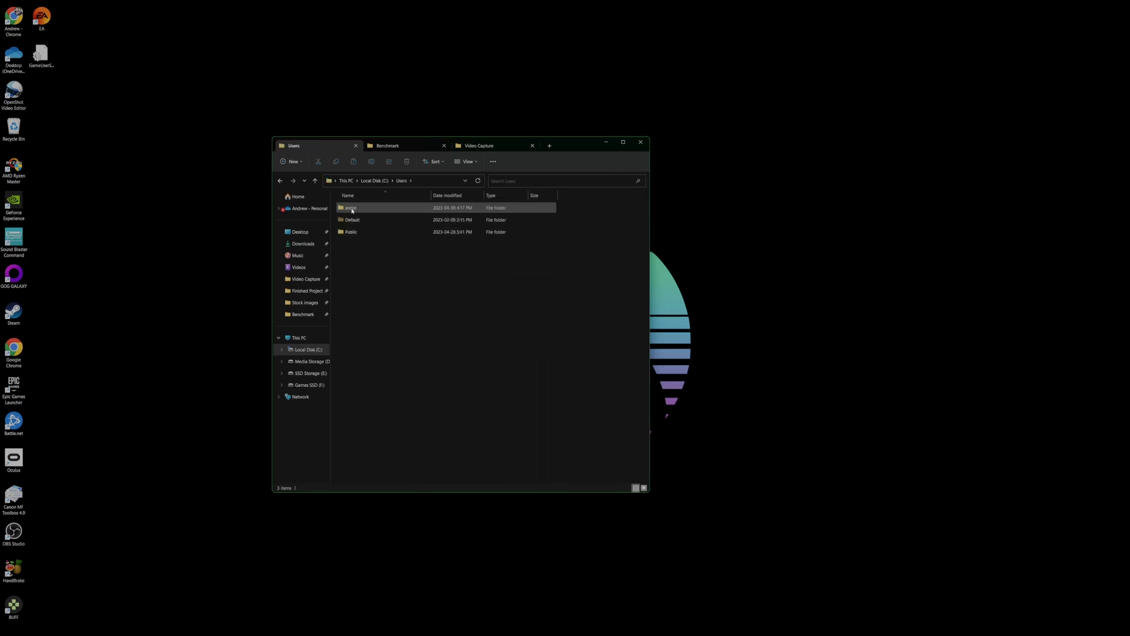
double_click(351, 207)
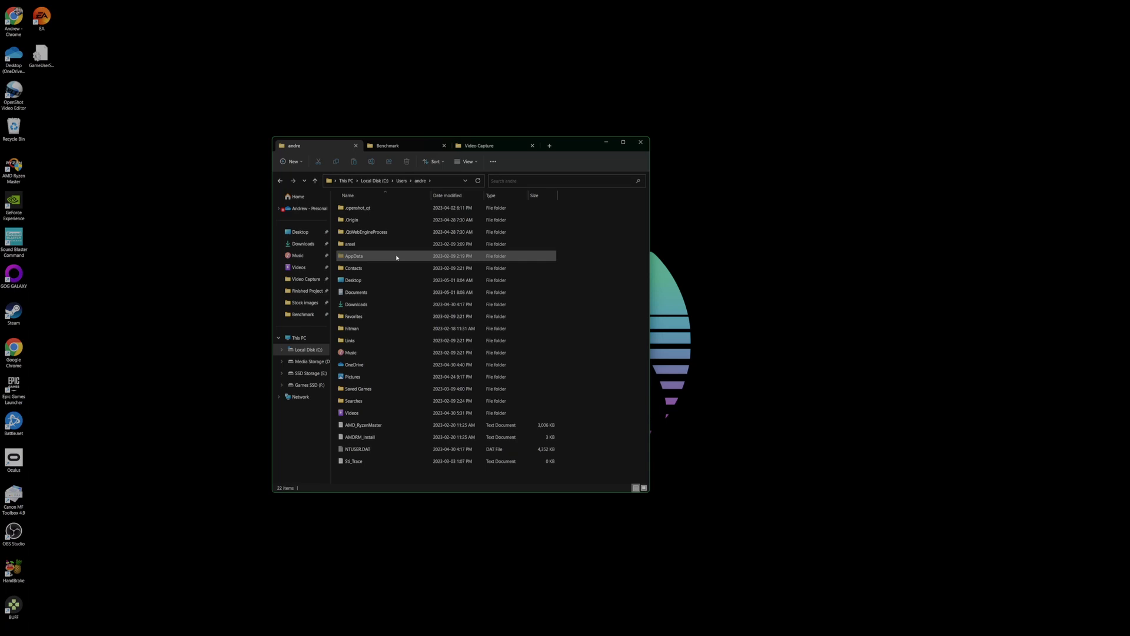
double_click(353, 256)
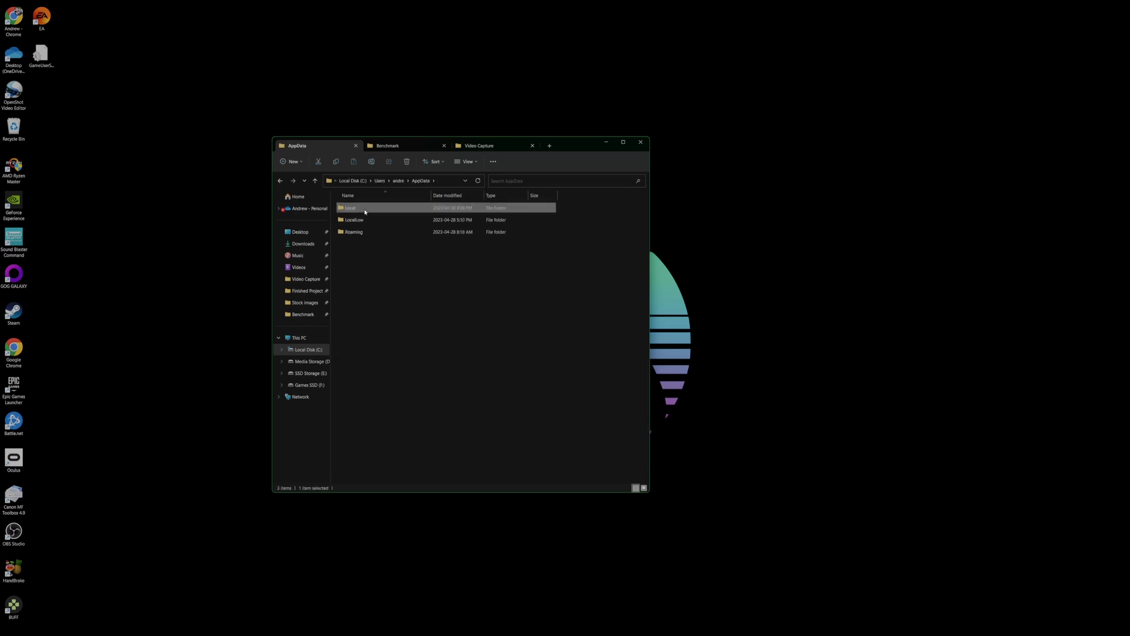
double_click(349, 207)
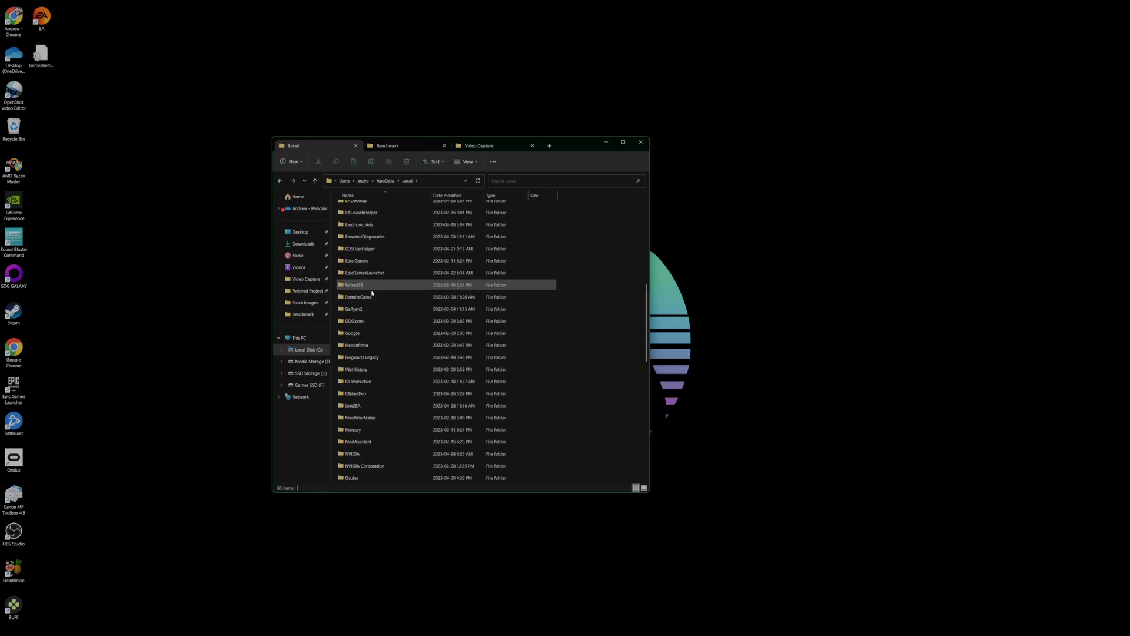
Continue into SwGame > Saved > Config > WindowsNoEditor and open GameUserSettings.ini in a text editor
scroll("down", 3)
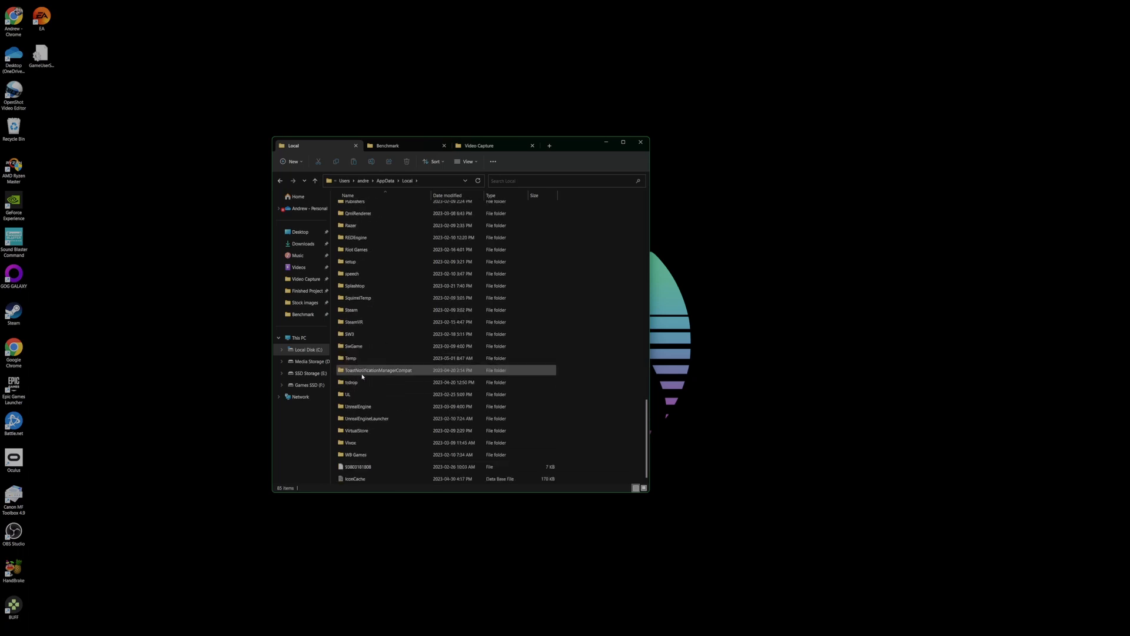
double_click(352, 346)
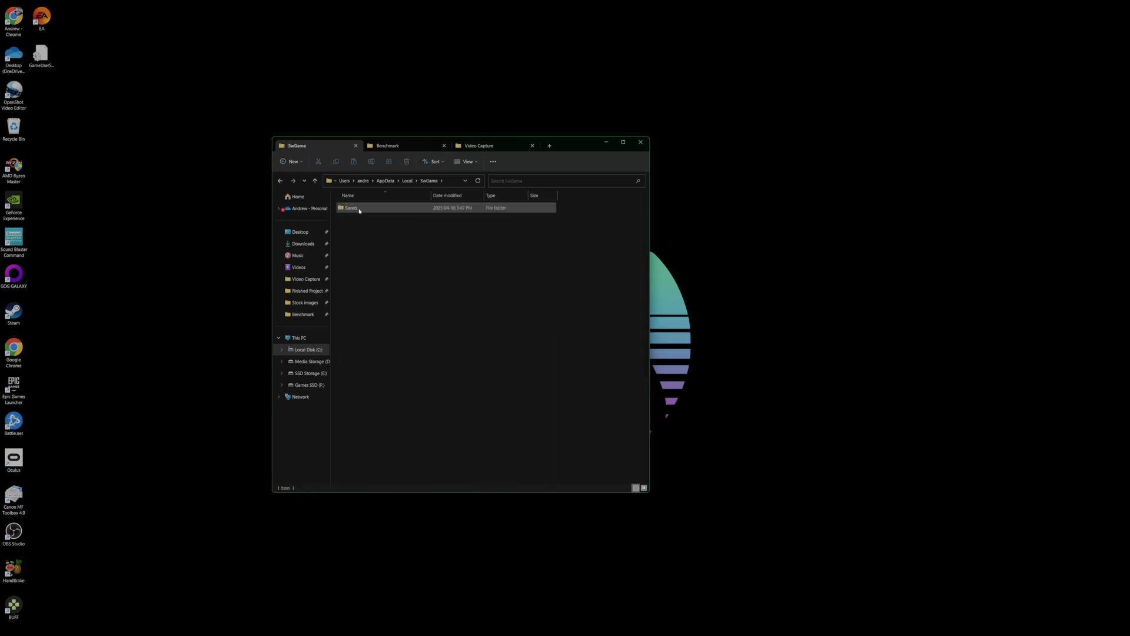
double_click(351, 207)
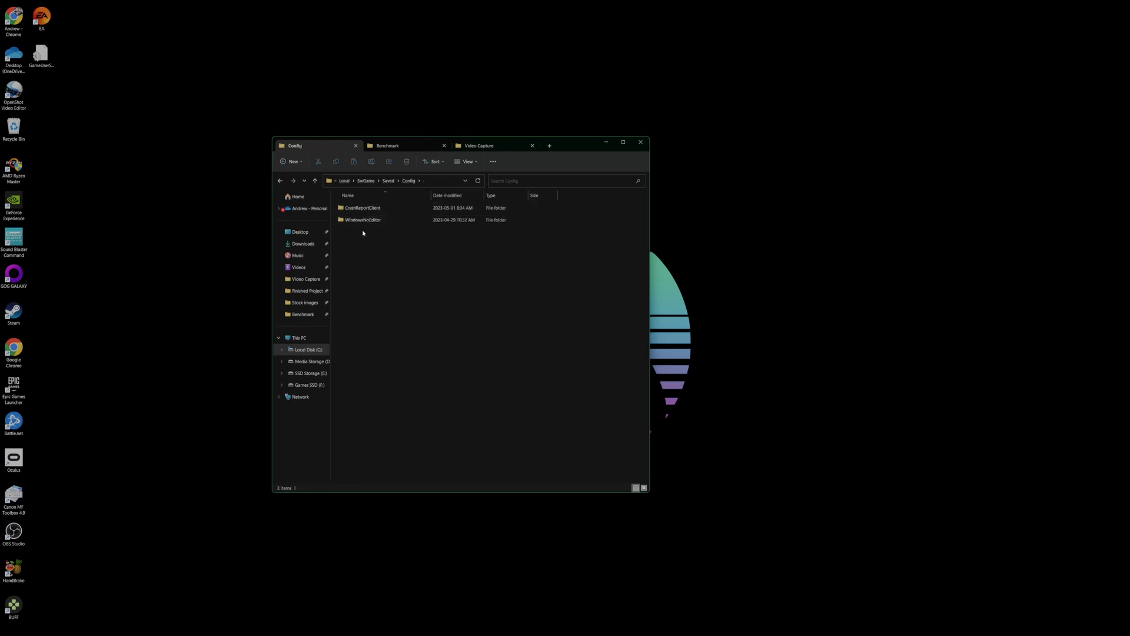
double_click(363, 220)
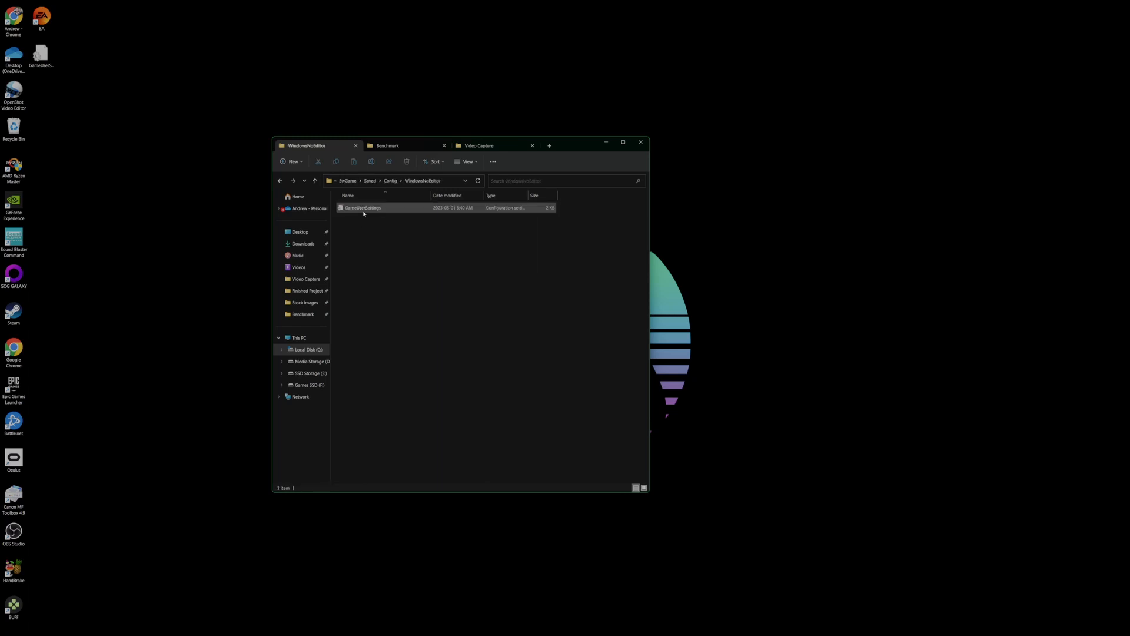
mouse_move(364, 207)
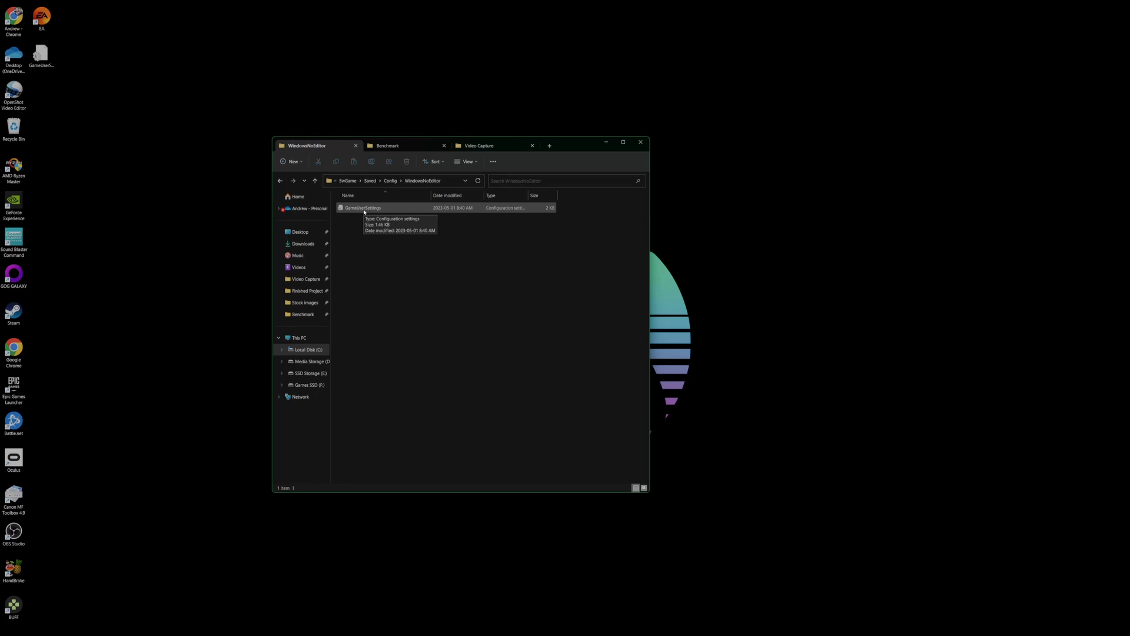
double_click(364, 207)
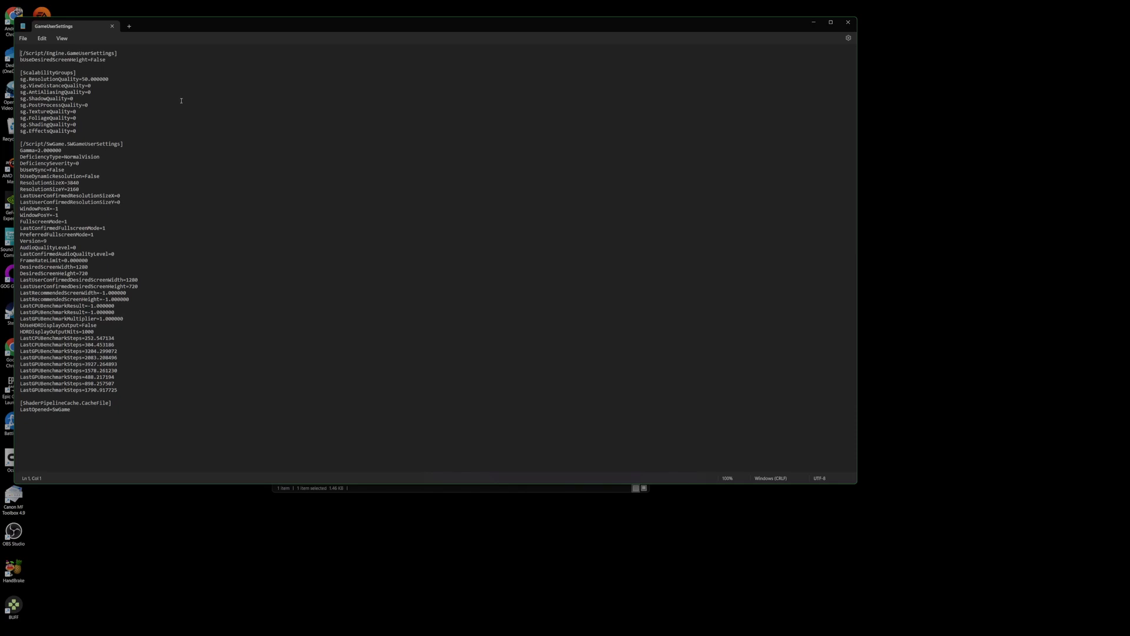
Switch away from Notepad after reviewing the ScalabilityGroups values
left_click(13, 532)
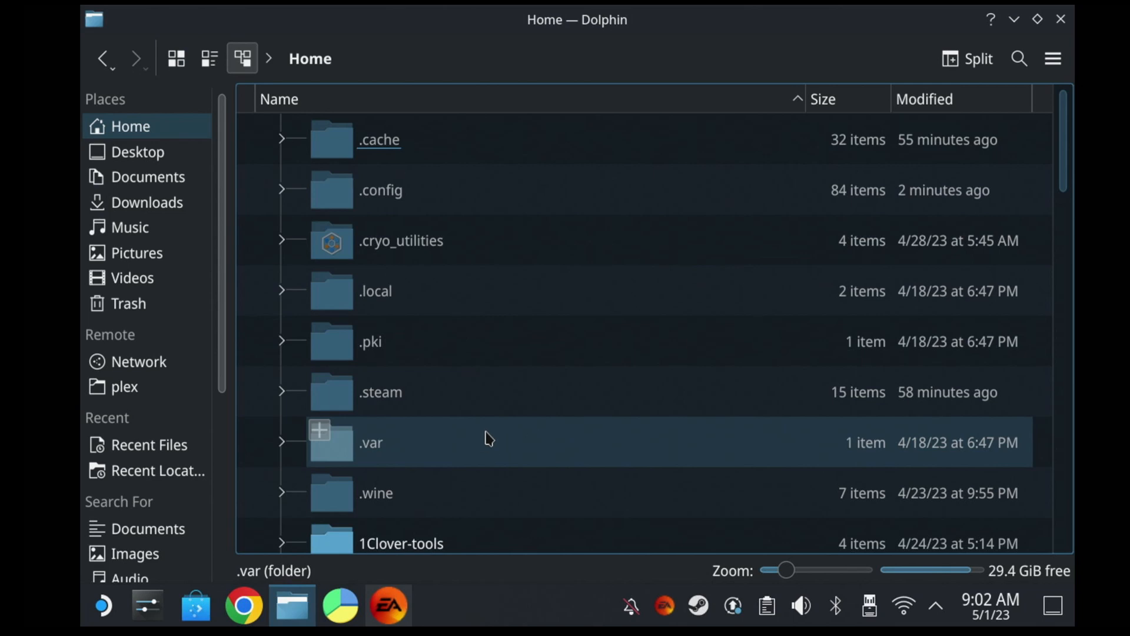
mouse_move(468, 445)
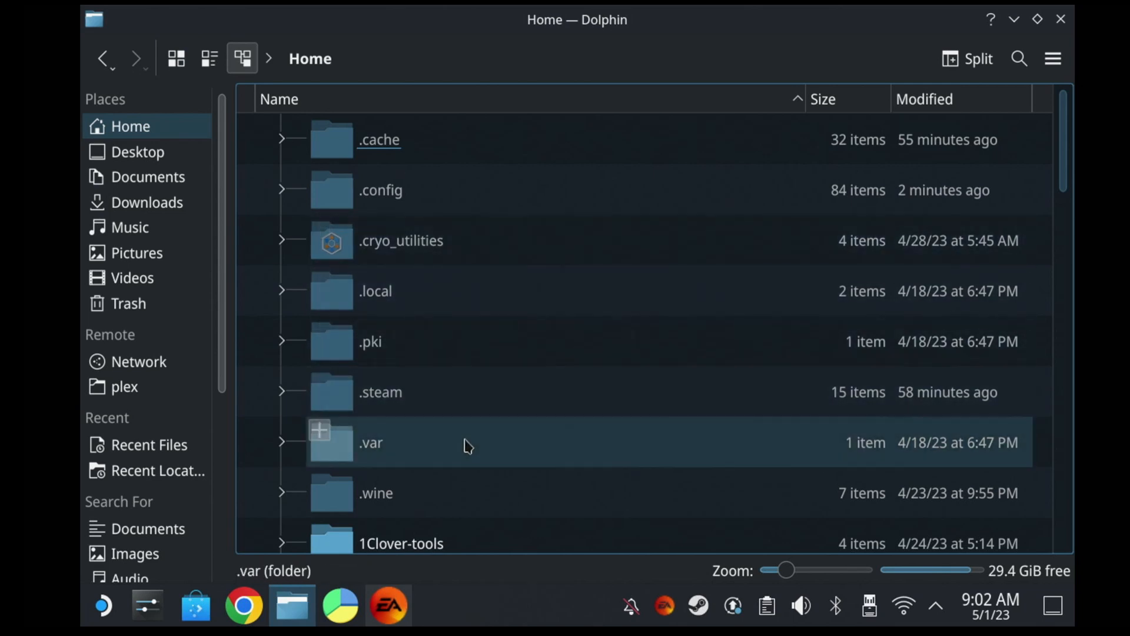
mouse_move(423, 448)
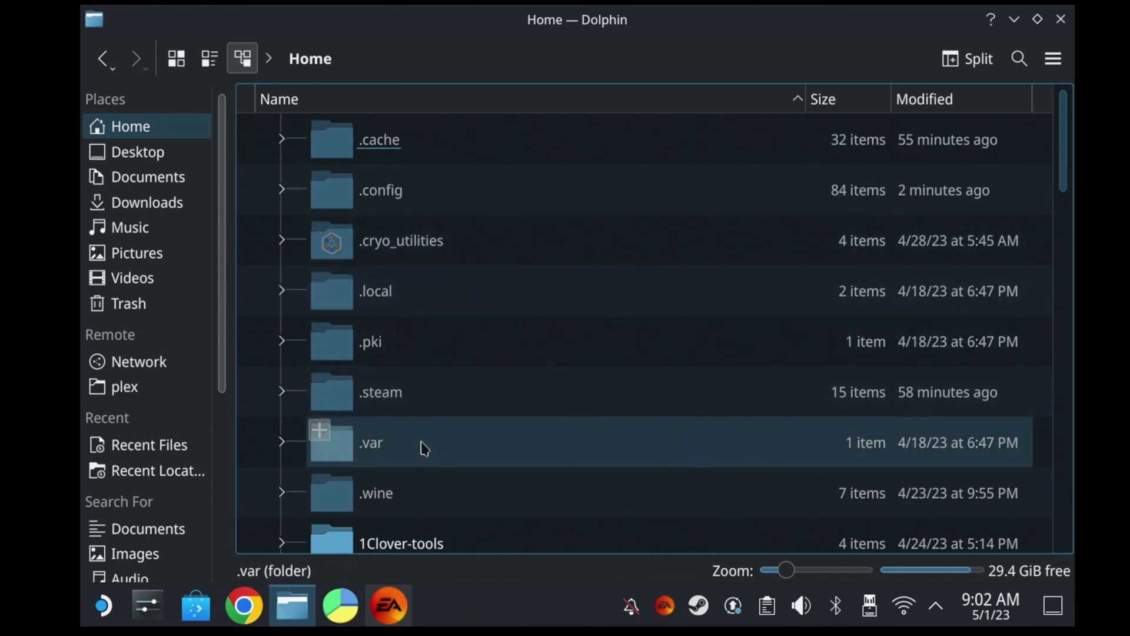
Navigate into .var > app > com.usebottles.bottles > data > bottles > games
double_click(370, 442)
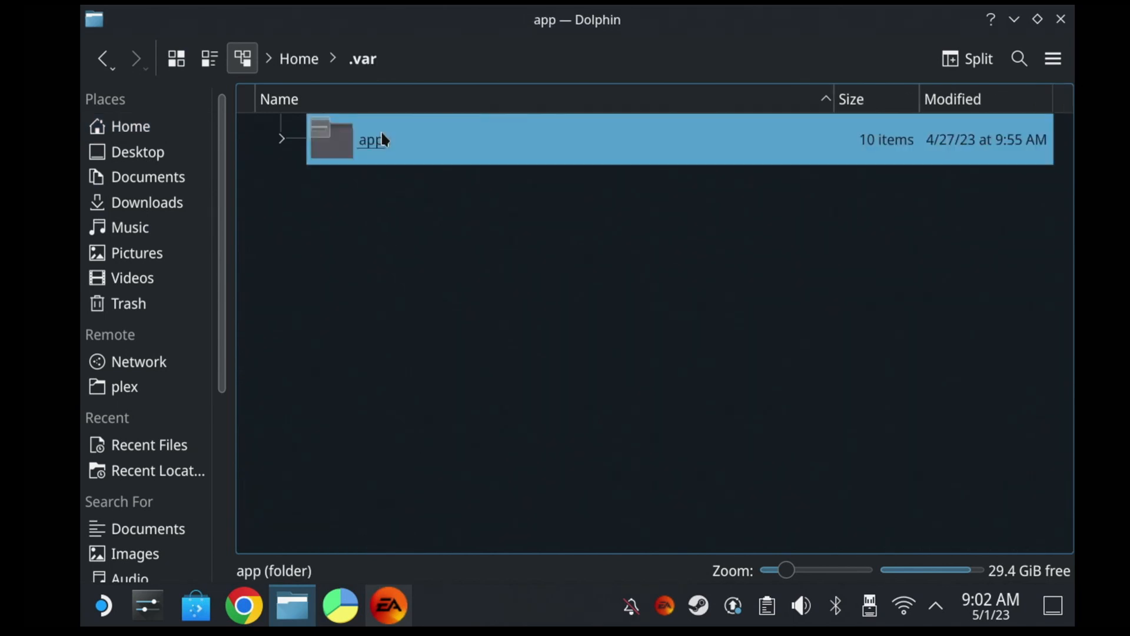
double_click(369, 139)
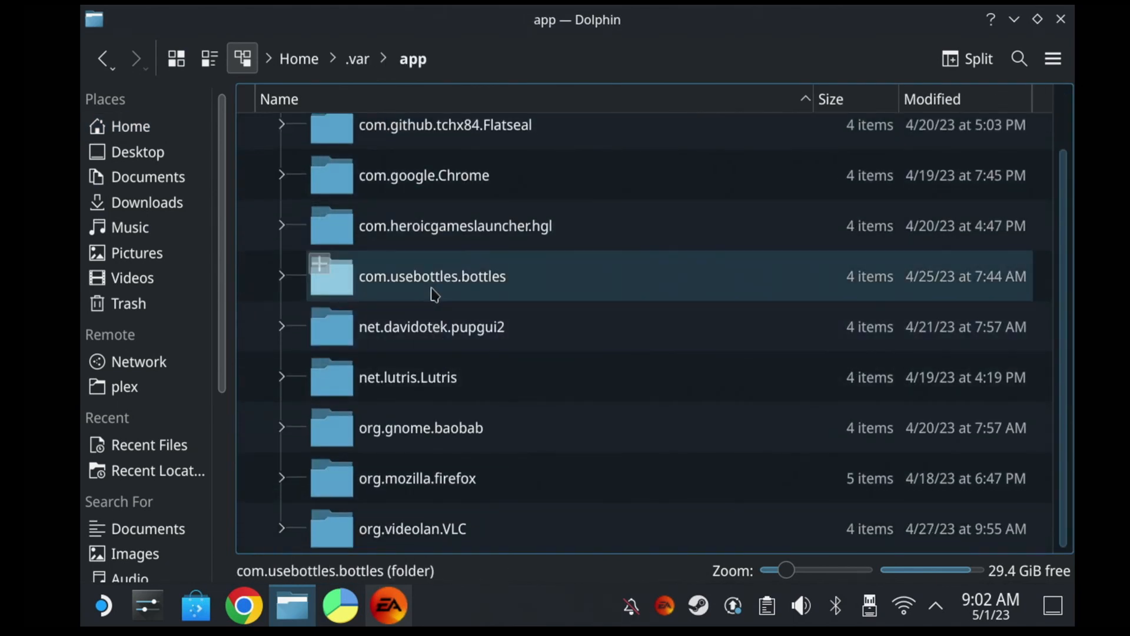
double_click(432, 275)
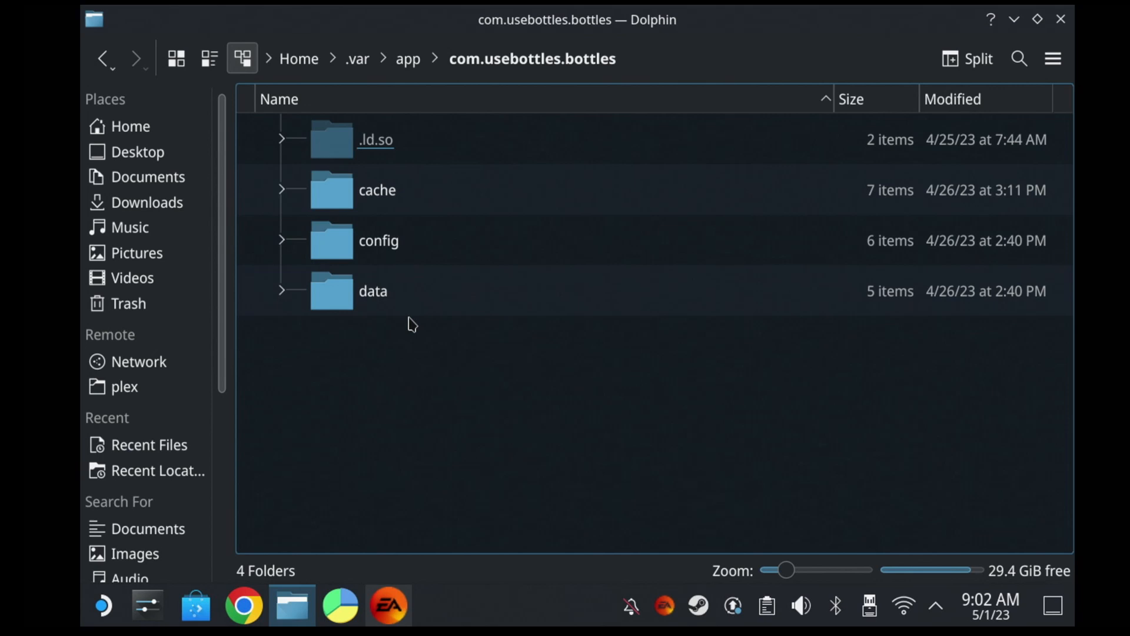
double_click(374, 291)
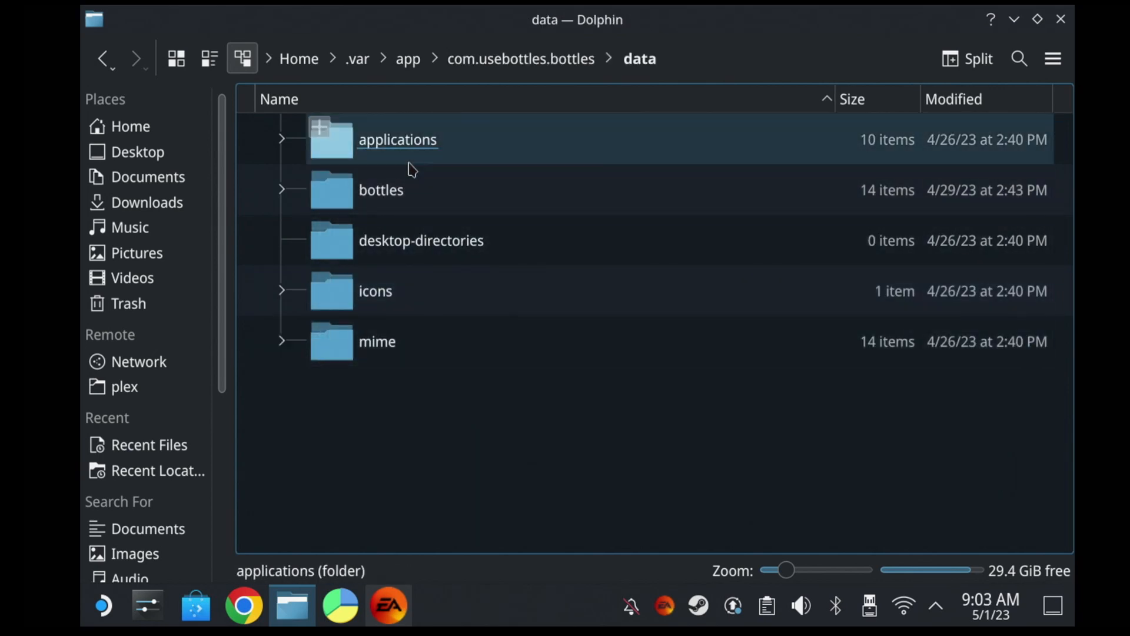
double_click(380, 190)
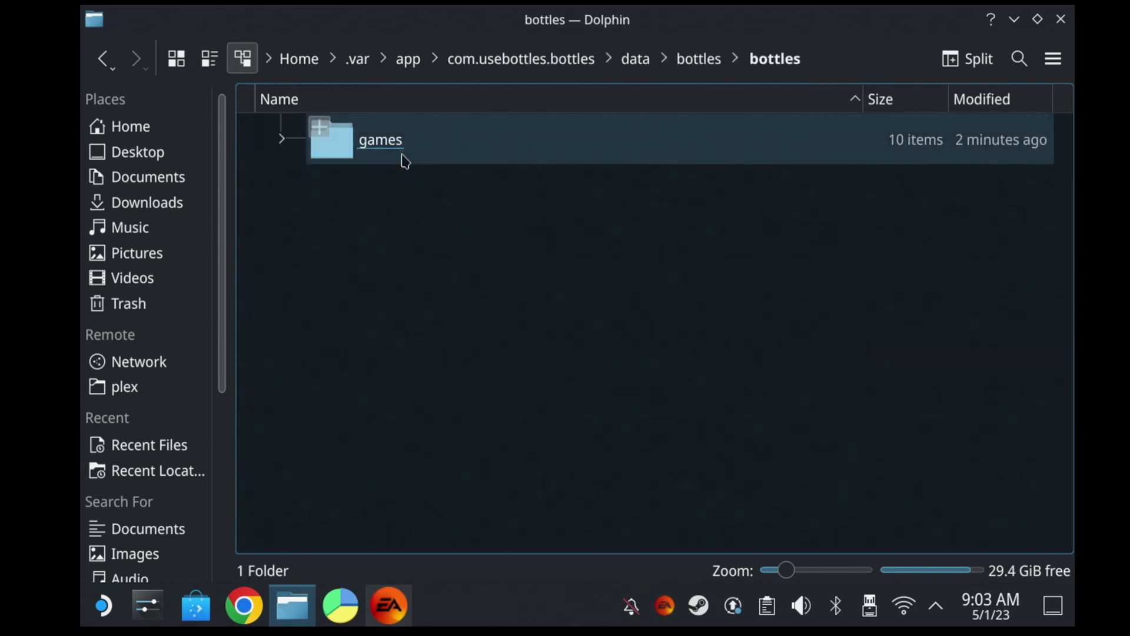
double_click(380, 139)
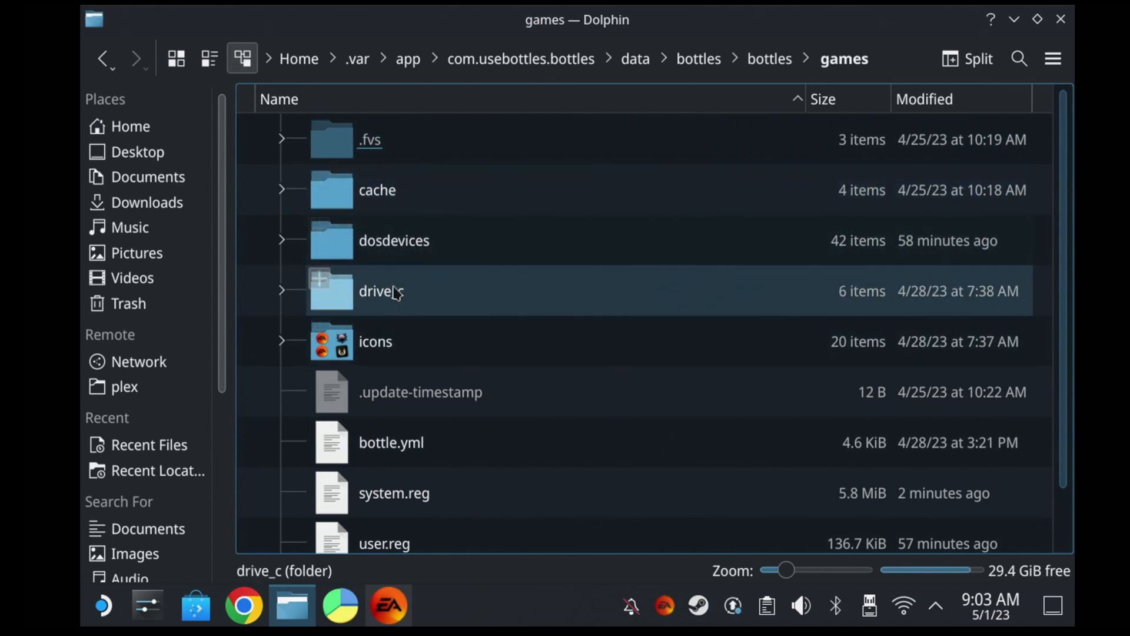
Continue through drive_c > users > deck > AppData > Local to WindowsNoEditor and open GameUserSettings.ini in Kate
double_click(379, 290)
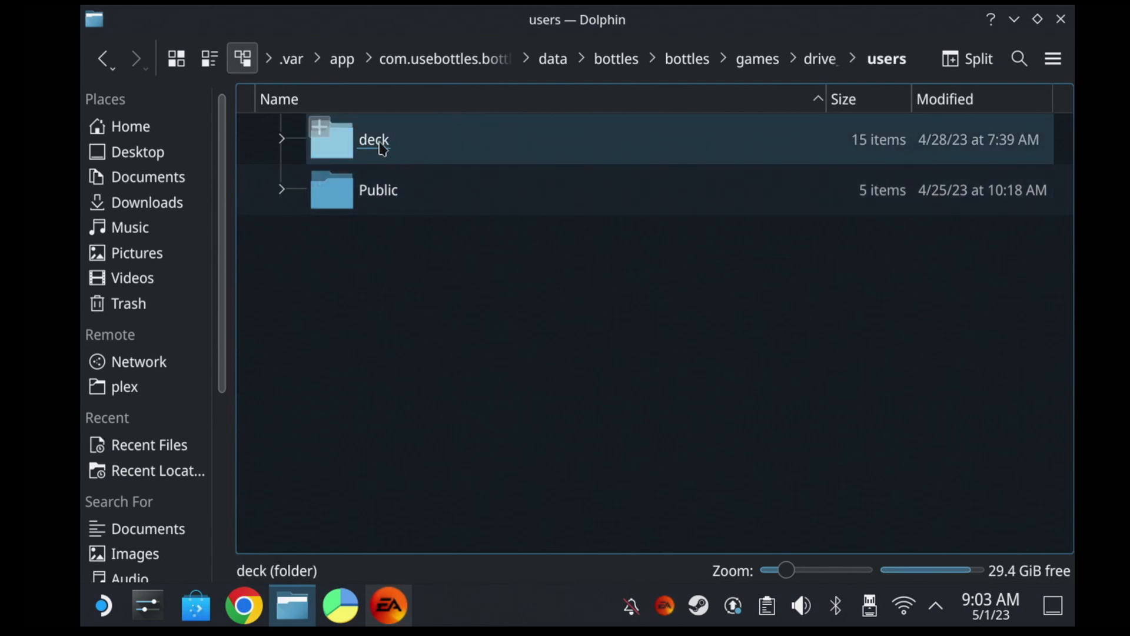
double_click(373, 139)
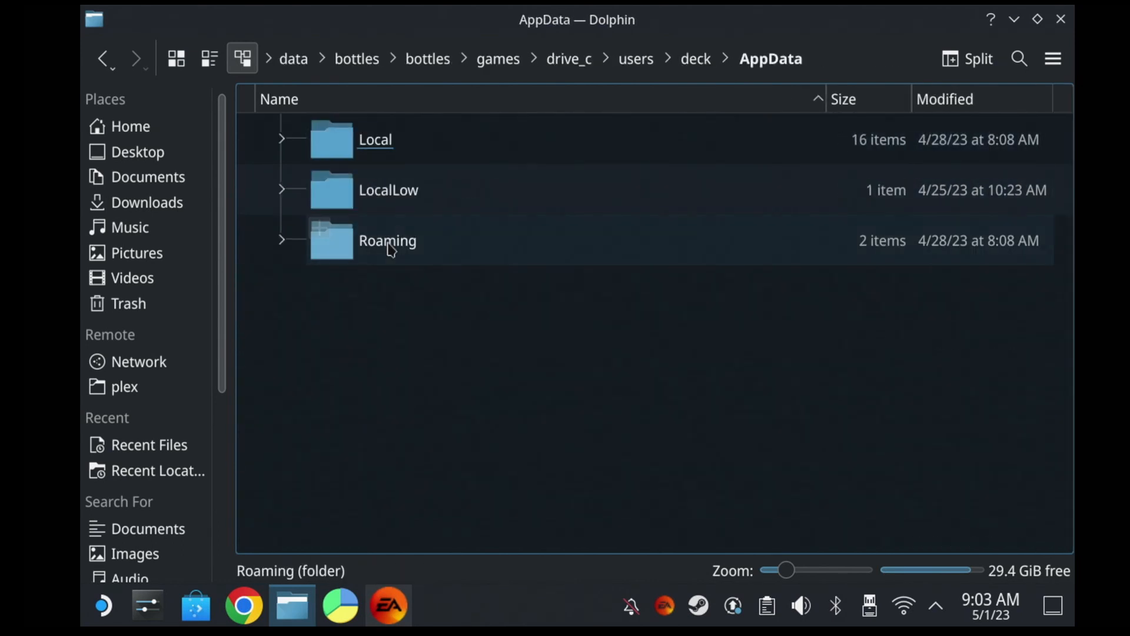
double_click(375, 139)
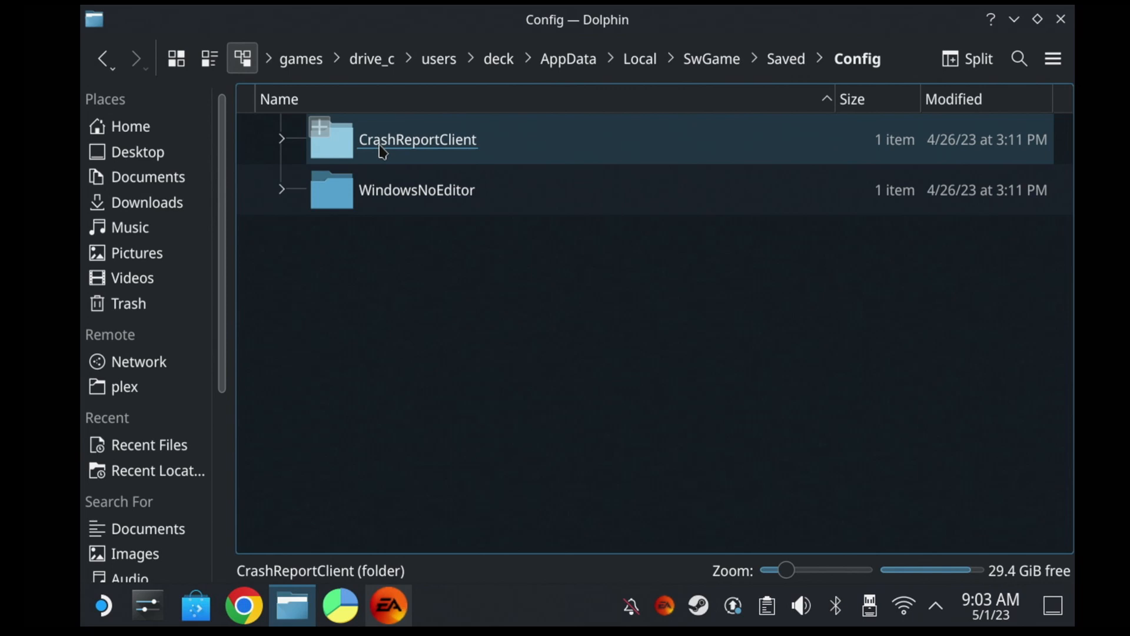
double_click(415, 190)
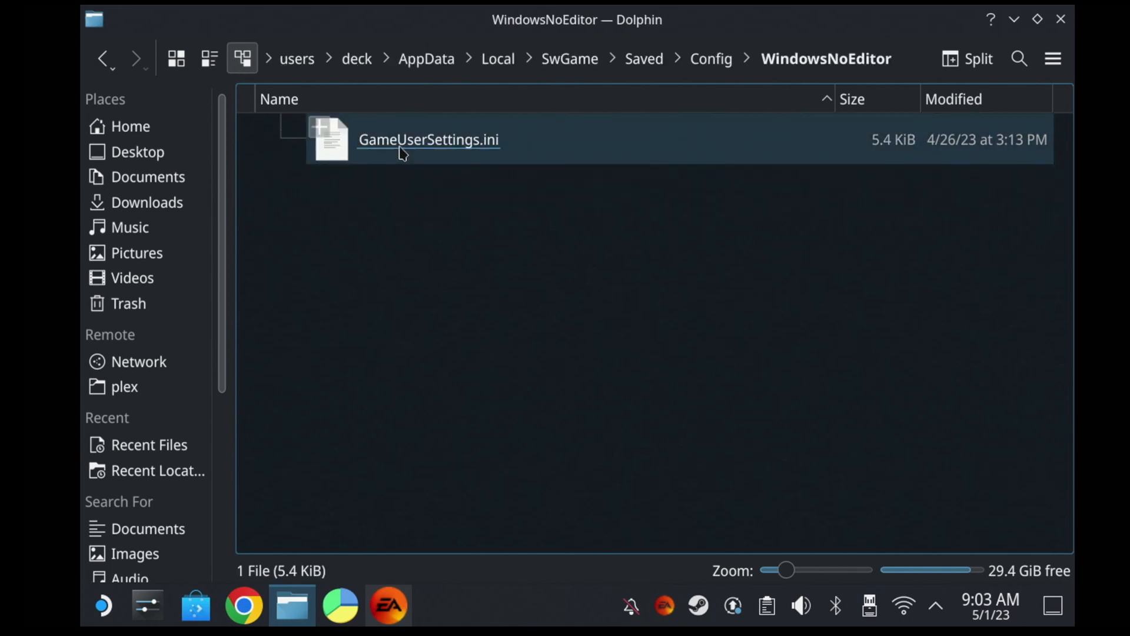
double_click(428, 139)
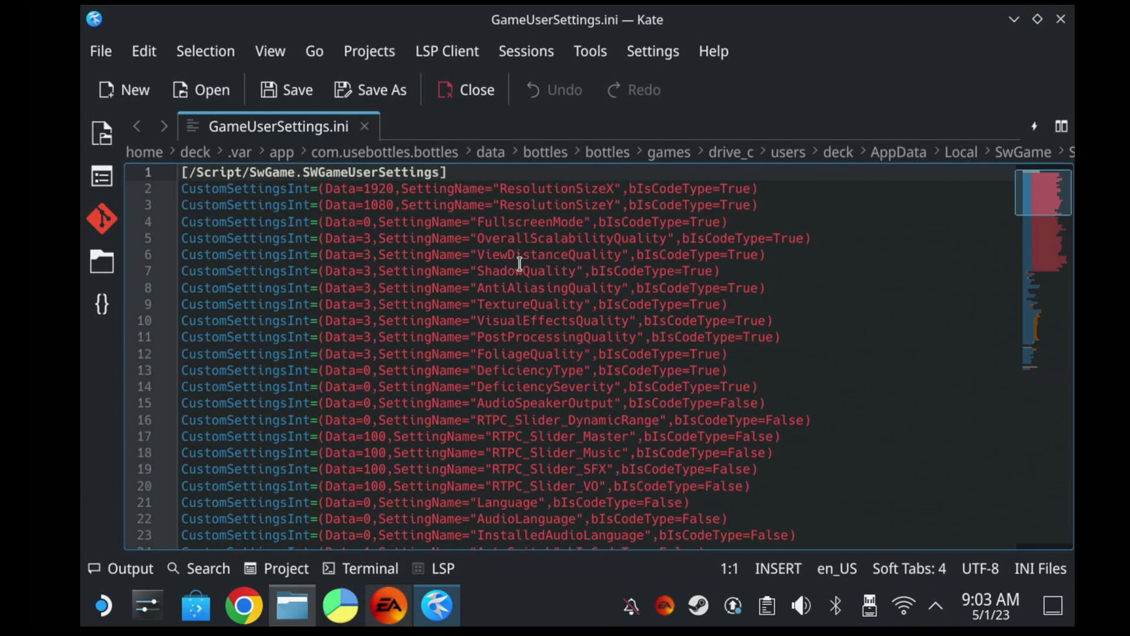
Under [ScalabilityGroups] set sg.ResolutionQuality to 50.000000 and save the file
scroll("down", 3)
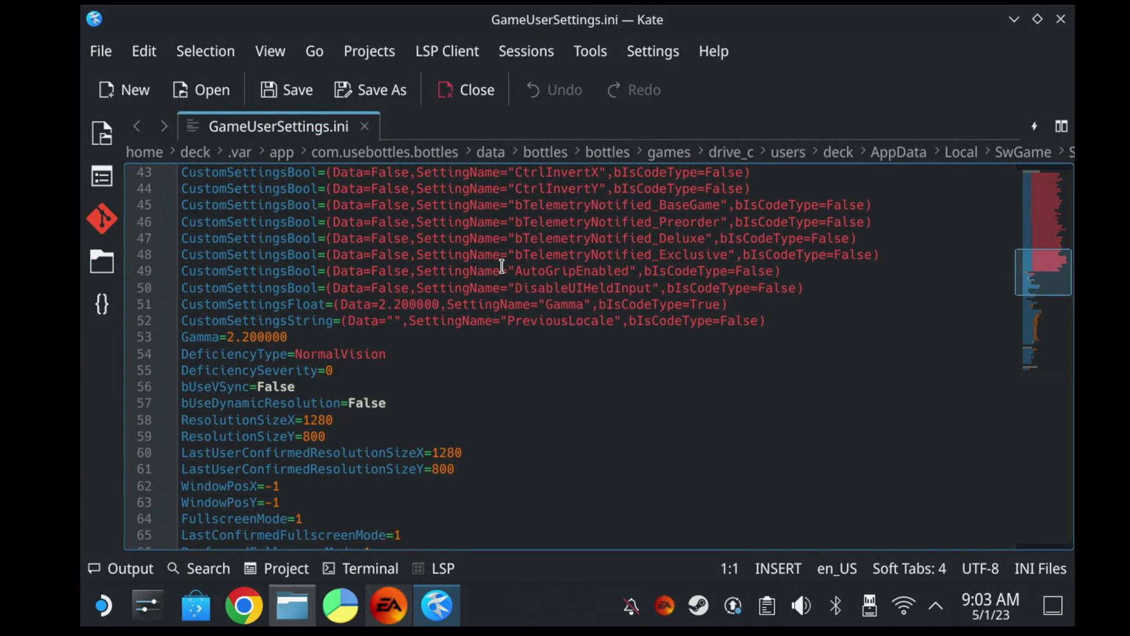
scroll("down", 3)
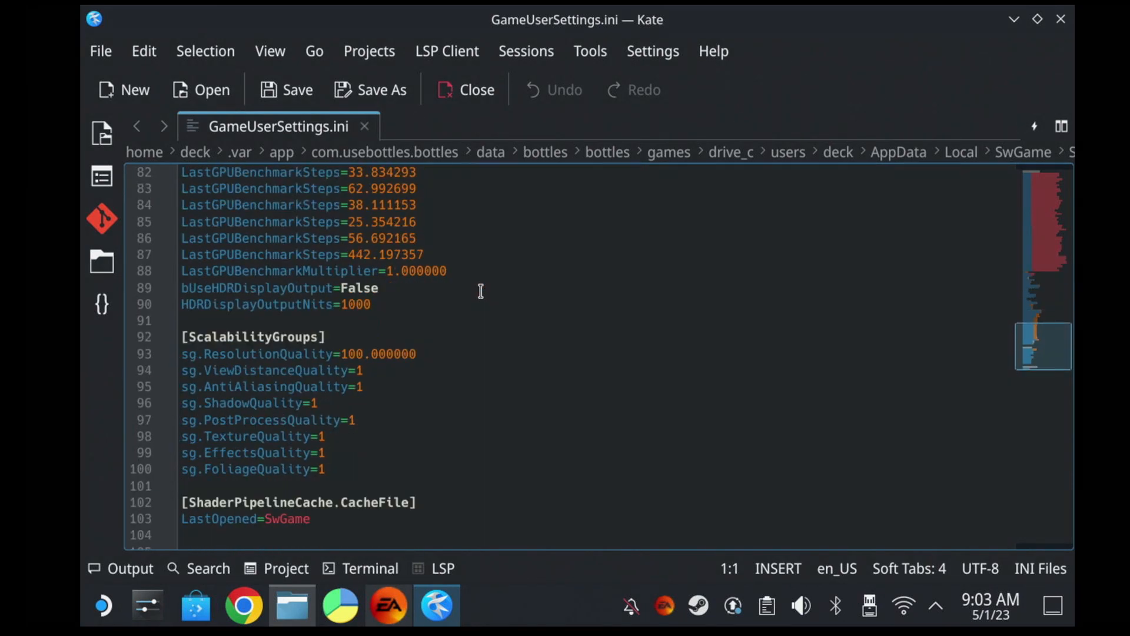
scroll("down", 3)
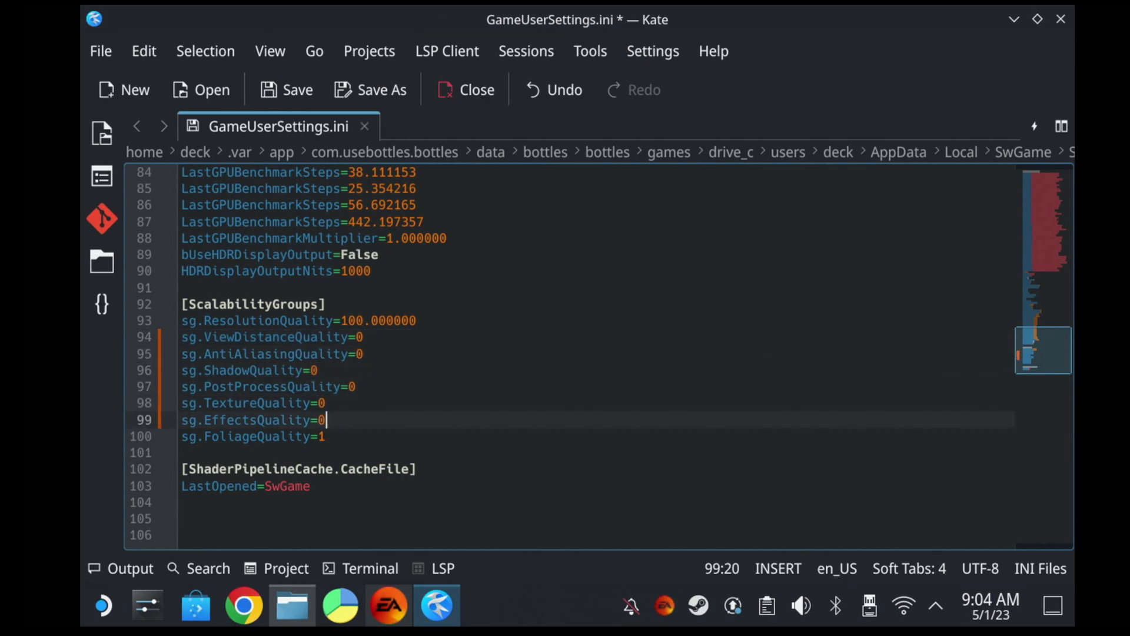
left_click(362, 320)
type("5")
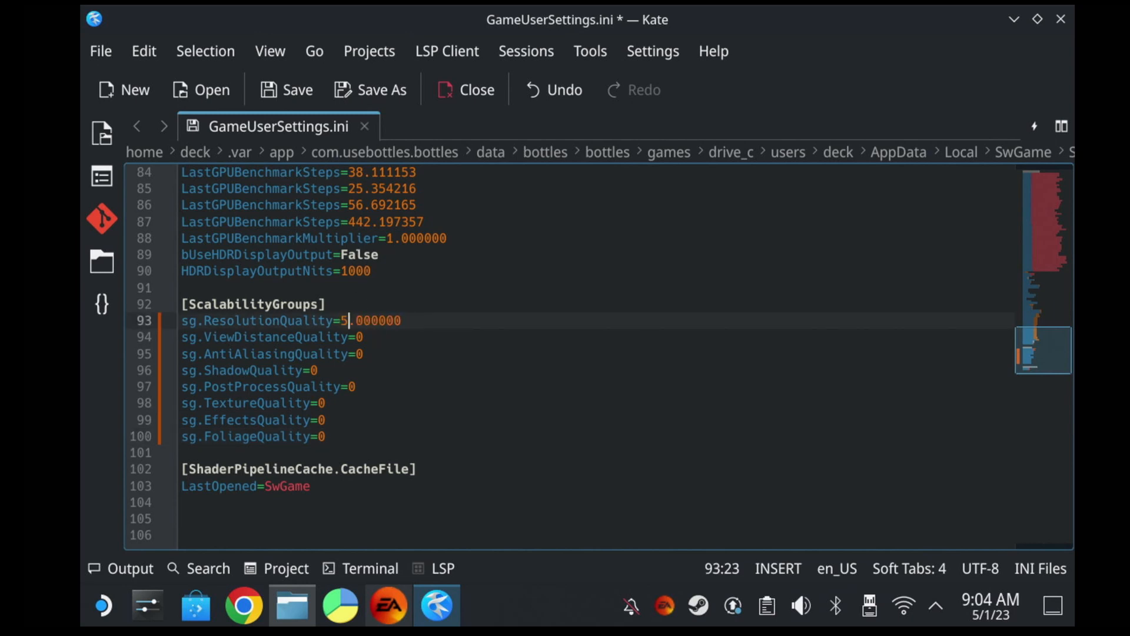
type("0")
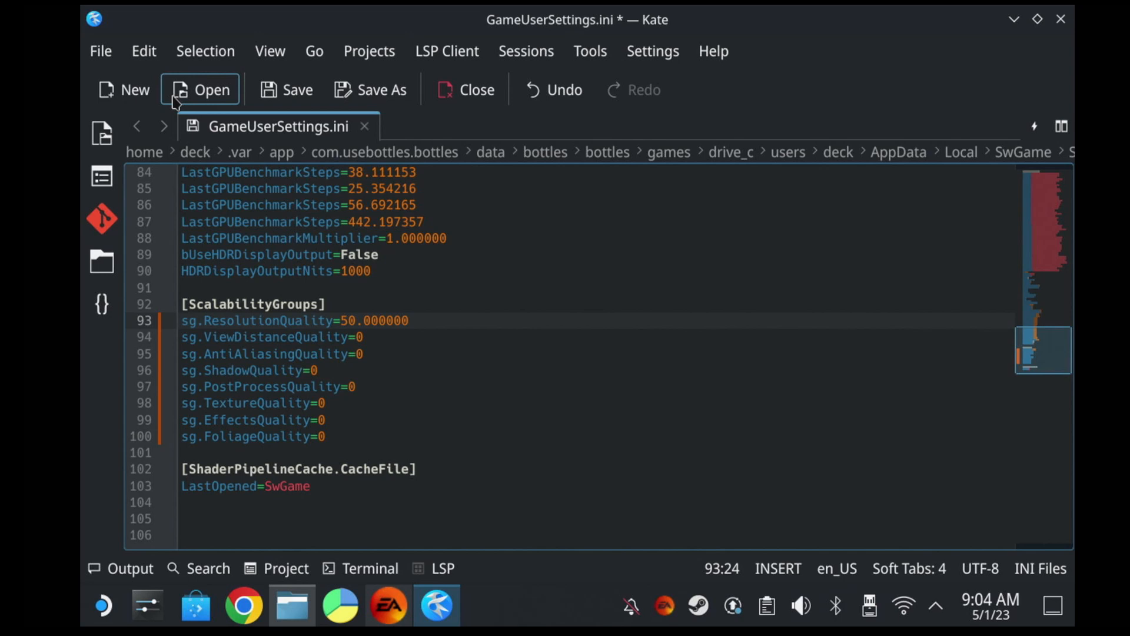
left_click(100, 51)
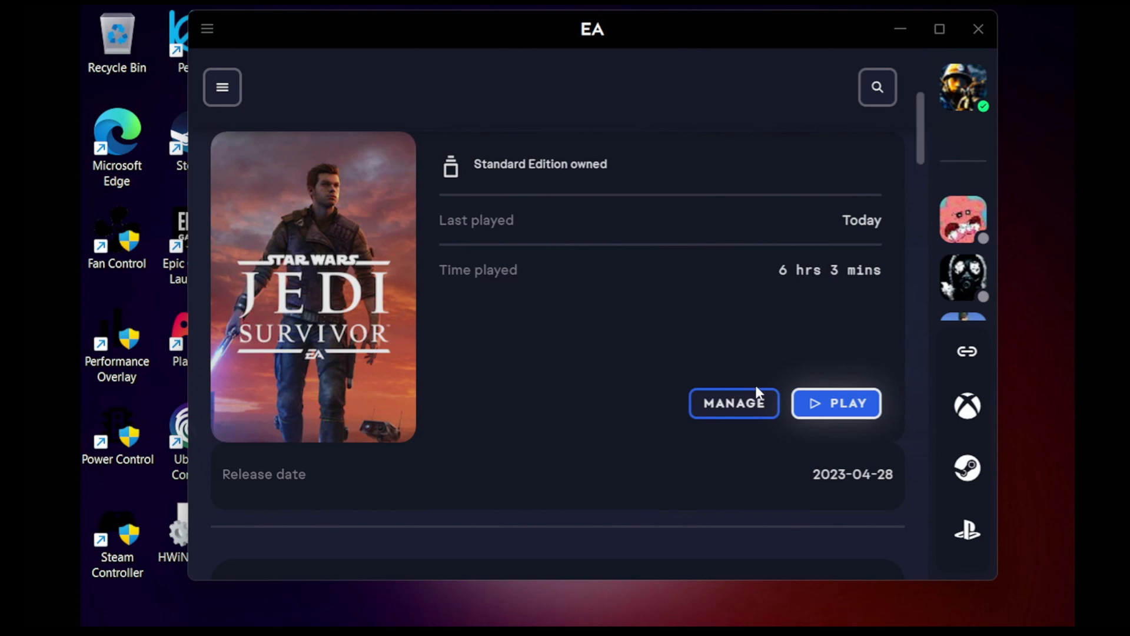
mouse_move(885, 422)
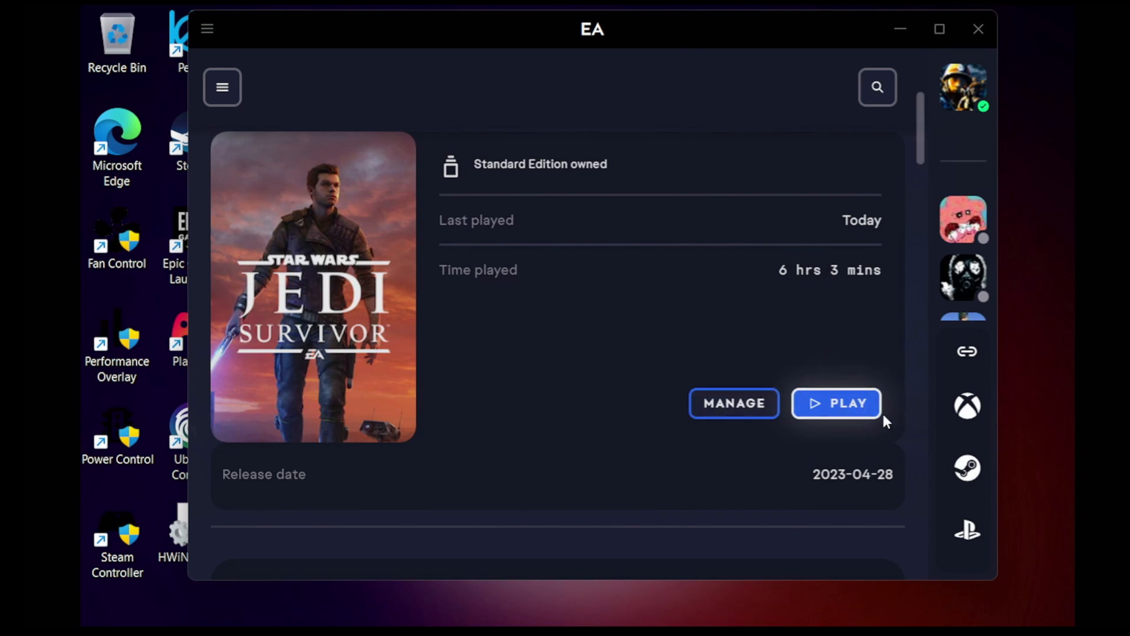
Launch Star Wars Jedi Survivor with Play on its EA app page
left_click(836, 403)
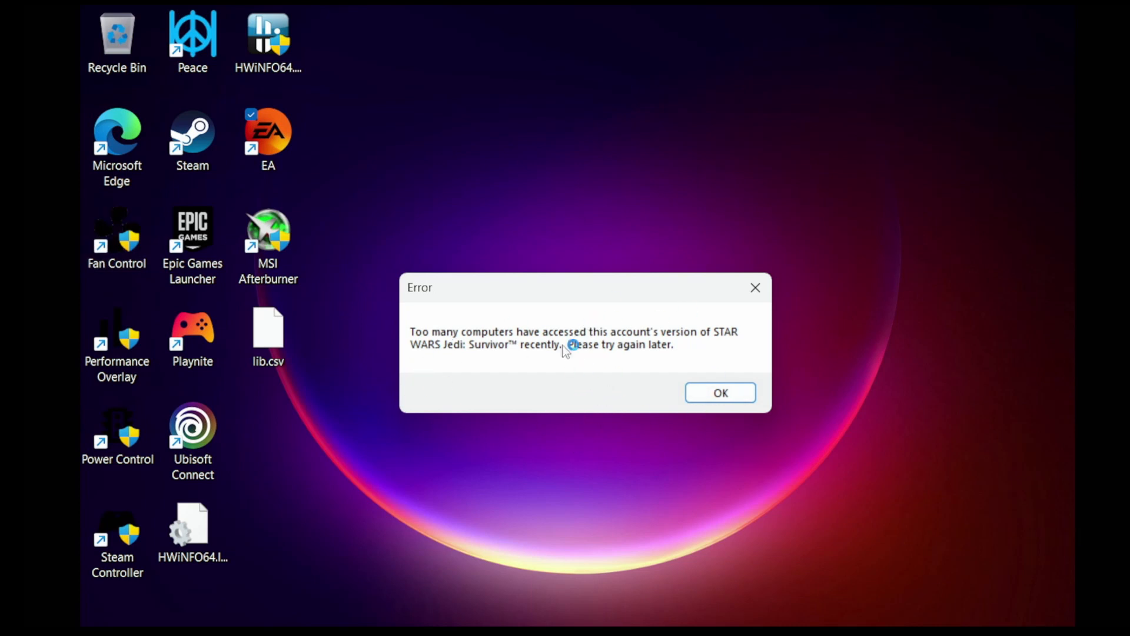
mouse_move(548, 346)
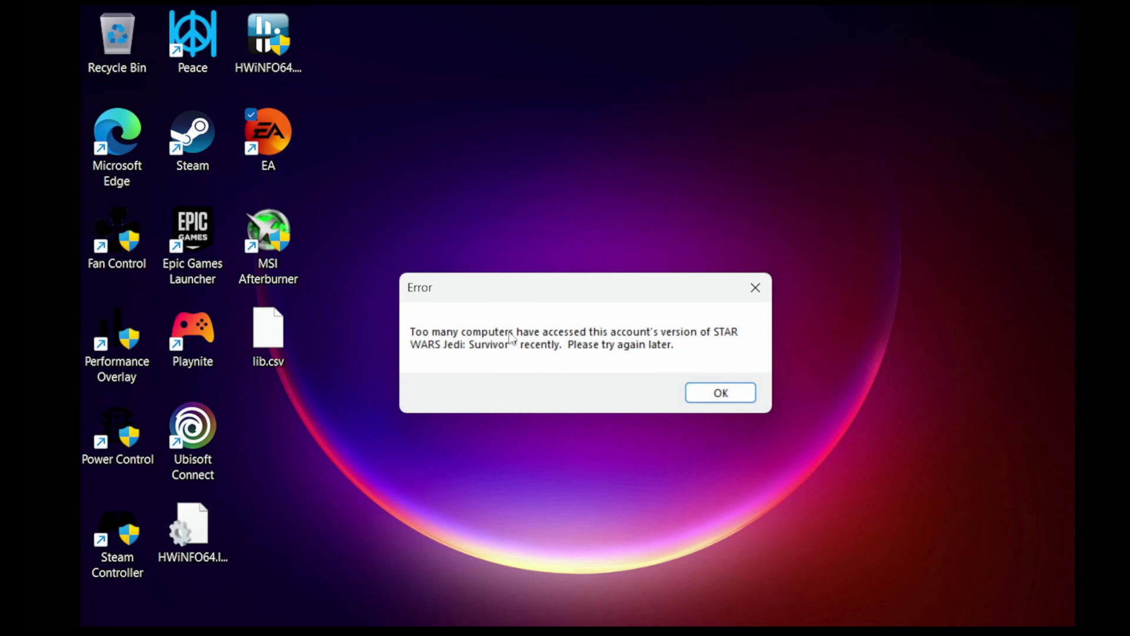
mouse_move(591, 387)
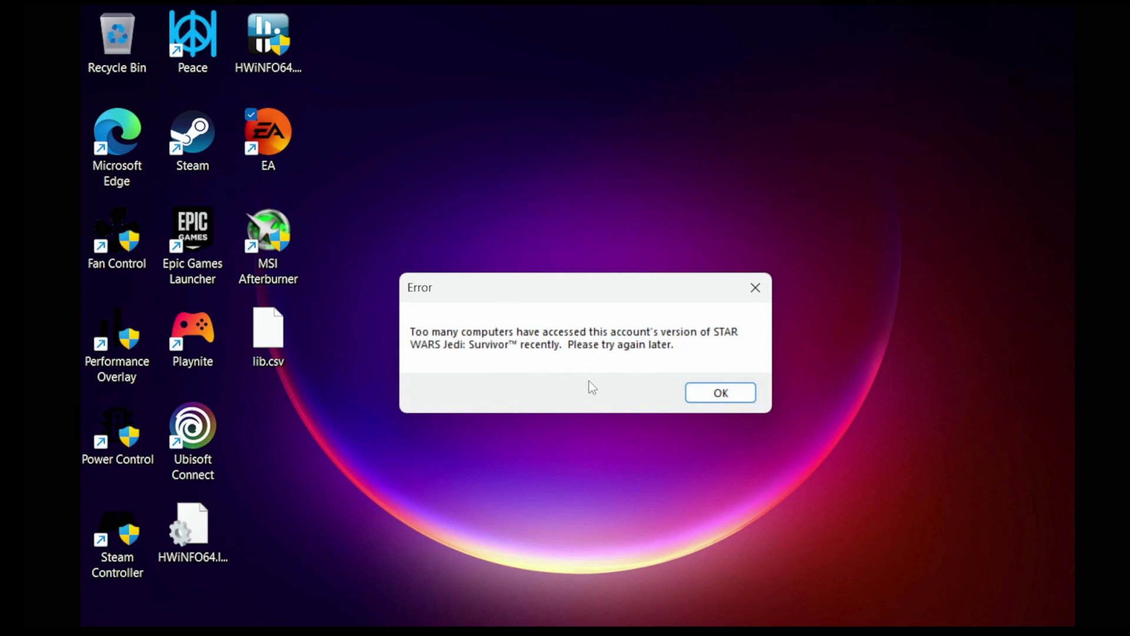
mouse_move(691, 375)
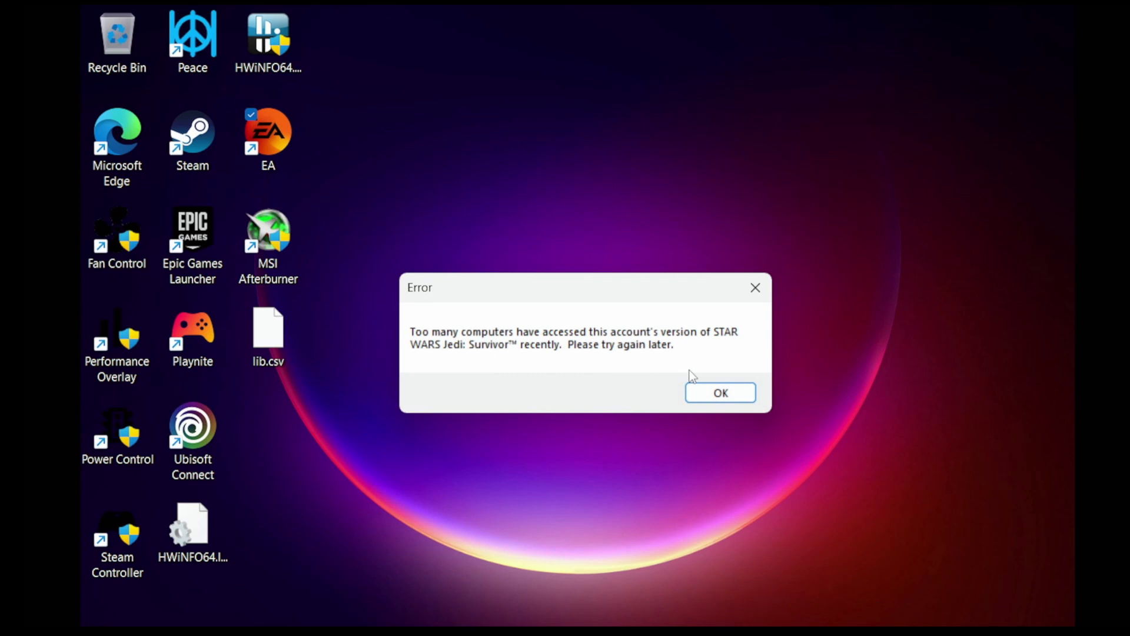
mouse_move(553, 382)
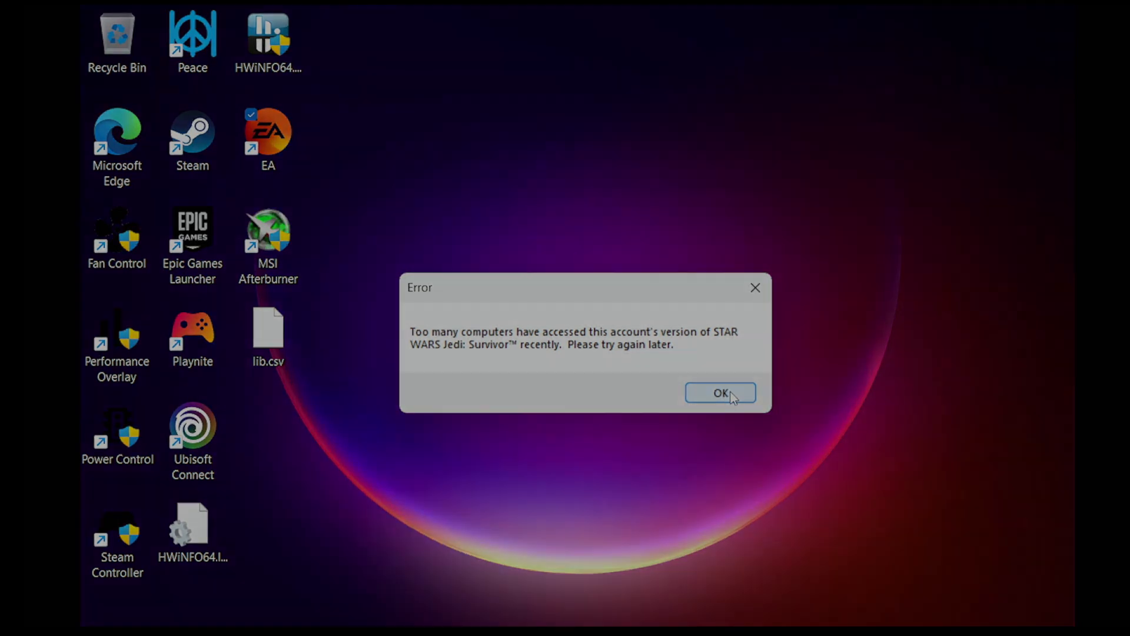
Dismiss the too-many-computers error with OK so the game starts
left_click(720, 393)
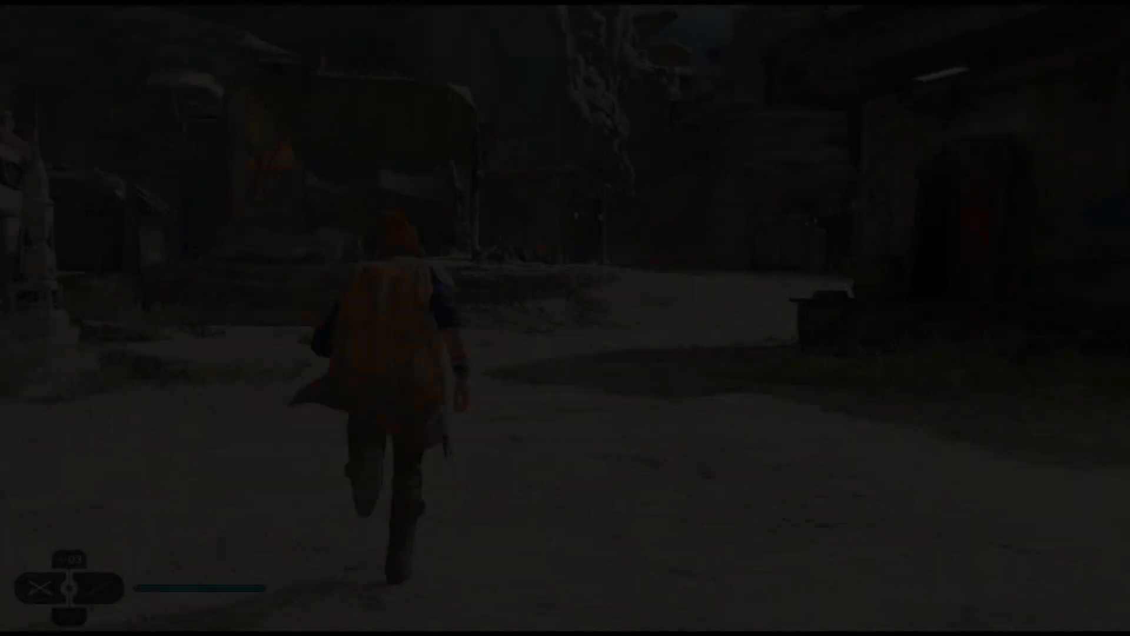